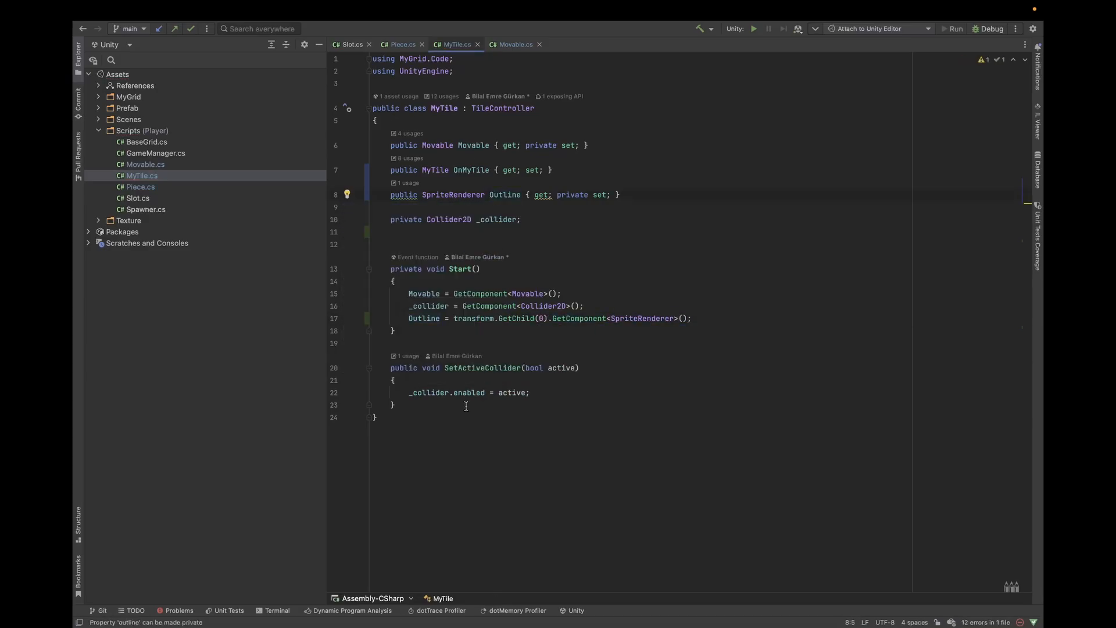
Review the SetActiveOutline true/false calls in Piece.cs, passing through Movable.cs.
{"action": "left_click", "coordinate": [515, 44]}
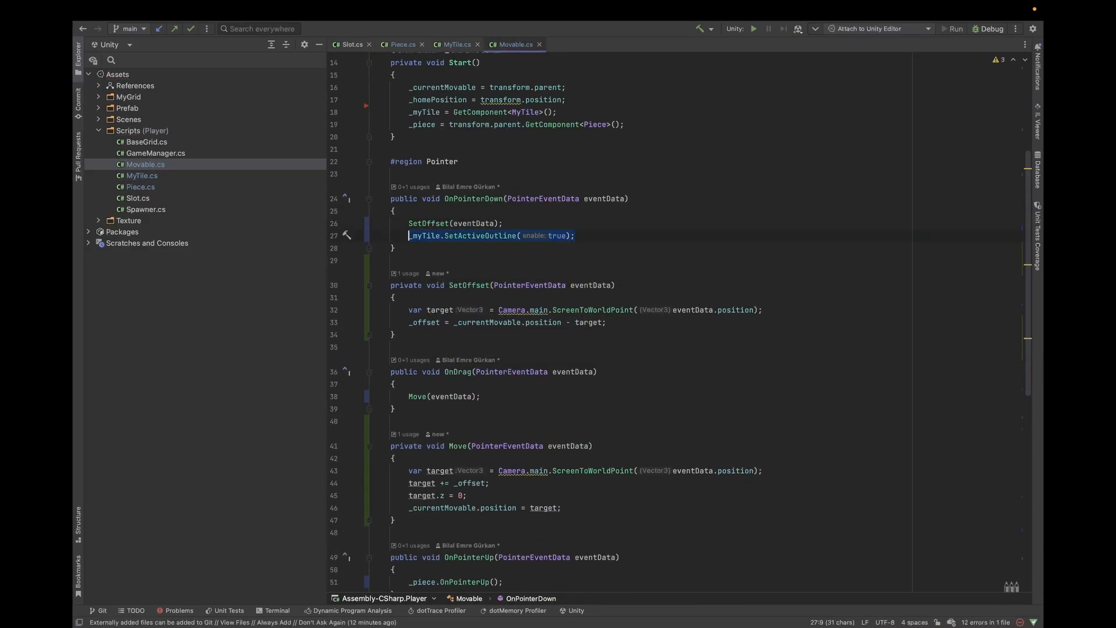
{"action": "left_click", "coordinate": [403, 44]}
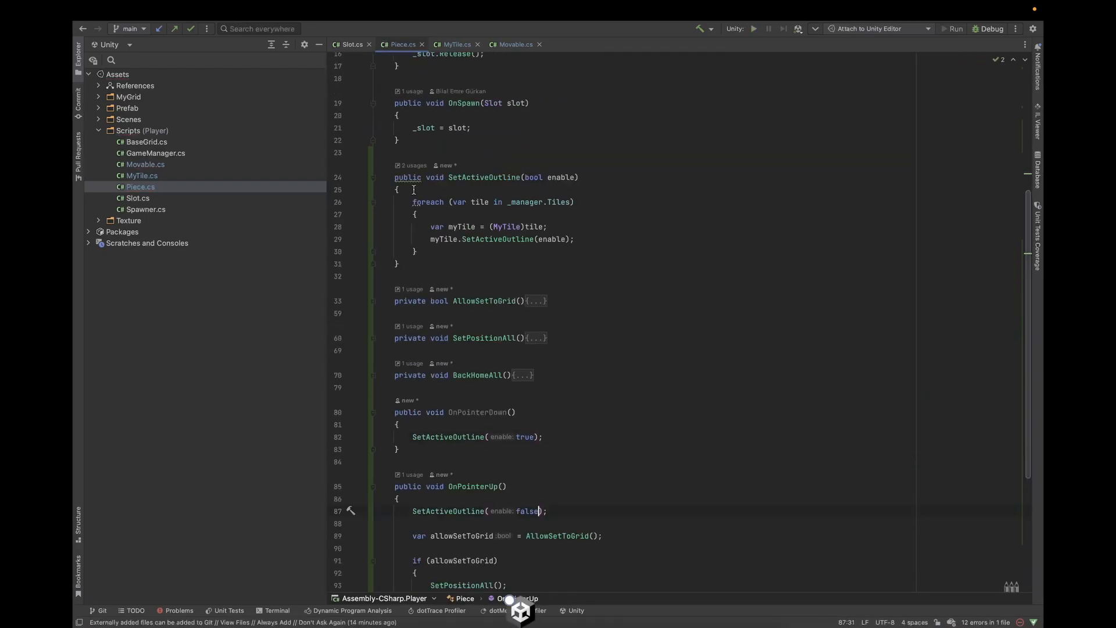
Add an empty private async Animation(Vector3 target, float duration) method to Movable.
{"action": "type", "text": "if(tile."}
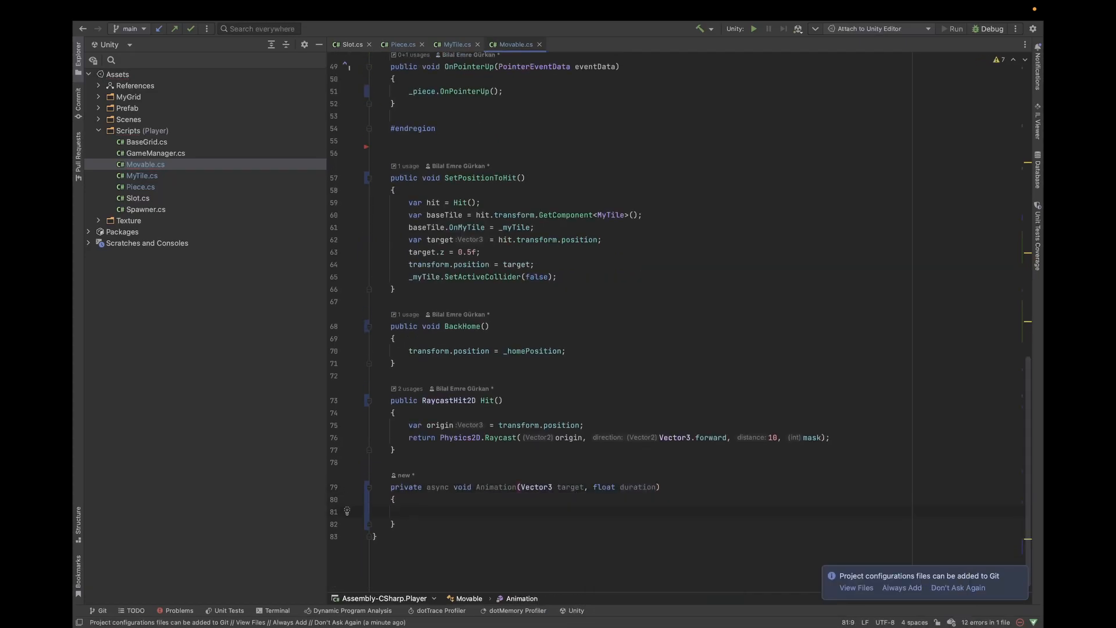
Begin Animation with 'var init = tra', add piece prefab variants to Item Spawner, and play.
{"action": "type", "text": "var init = tra"}
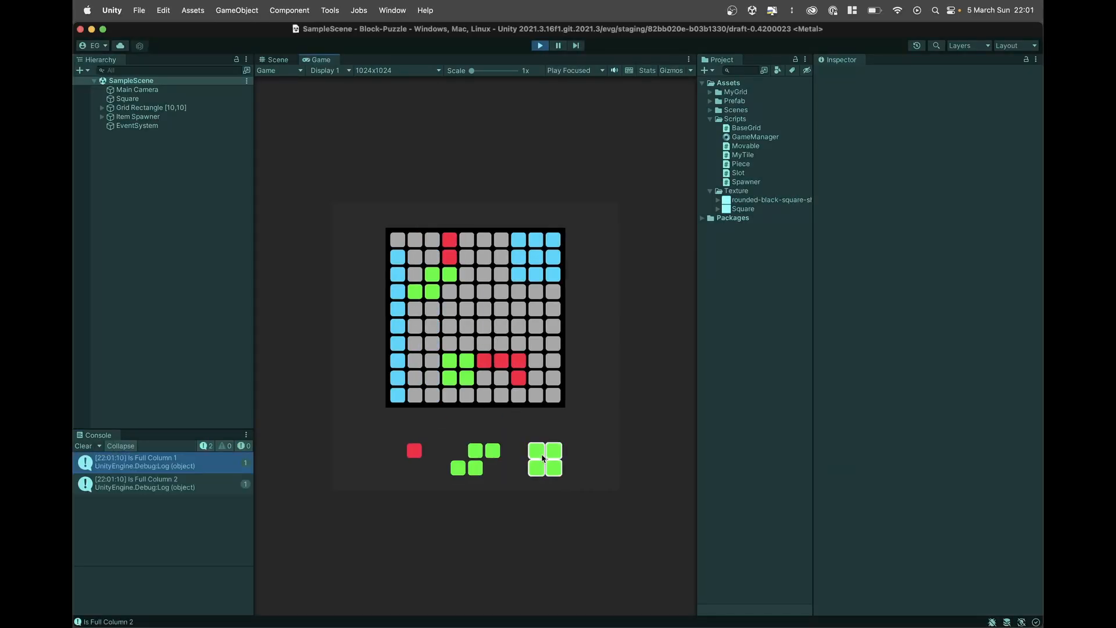
{"action": "left_click", "coordinate": [715, 155]}
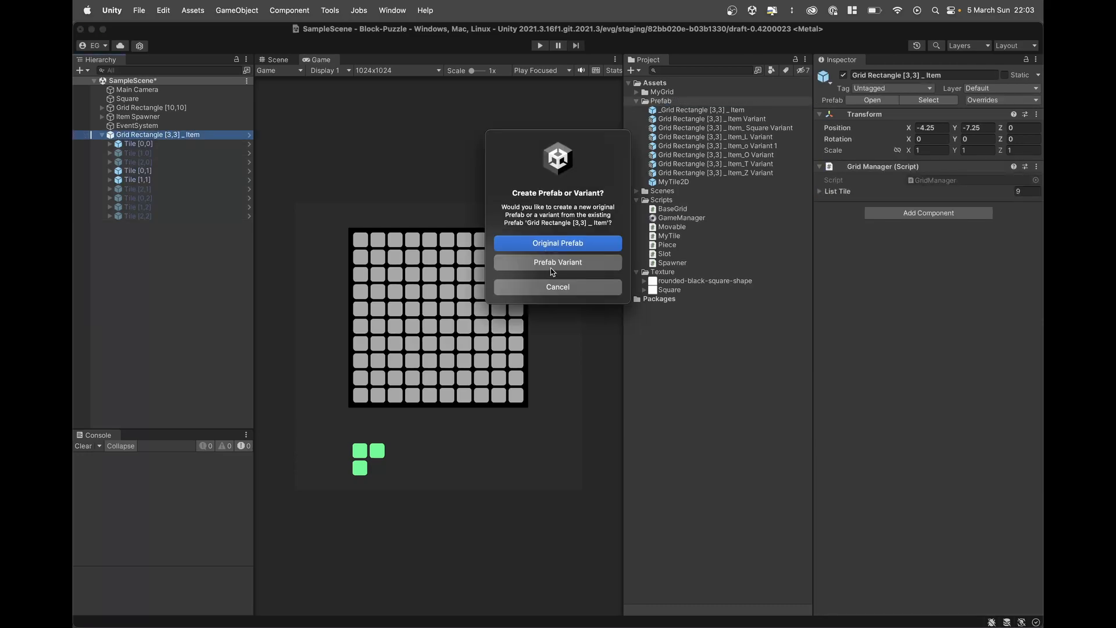
{"action": "left_click", "coordinate": [557, 262]}
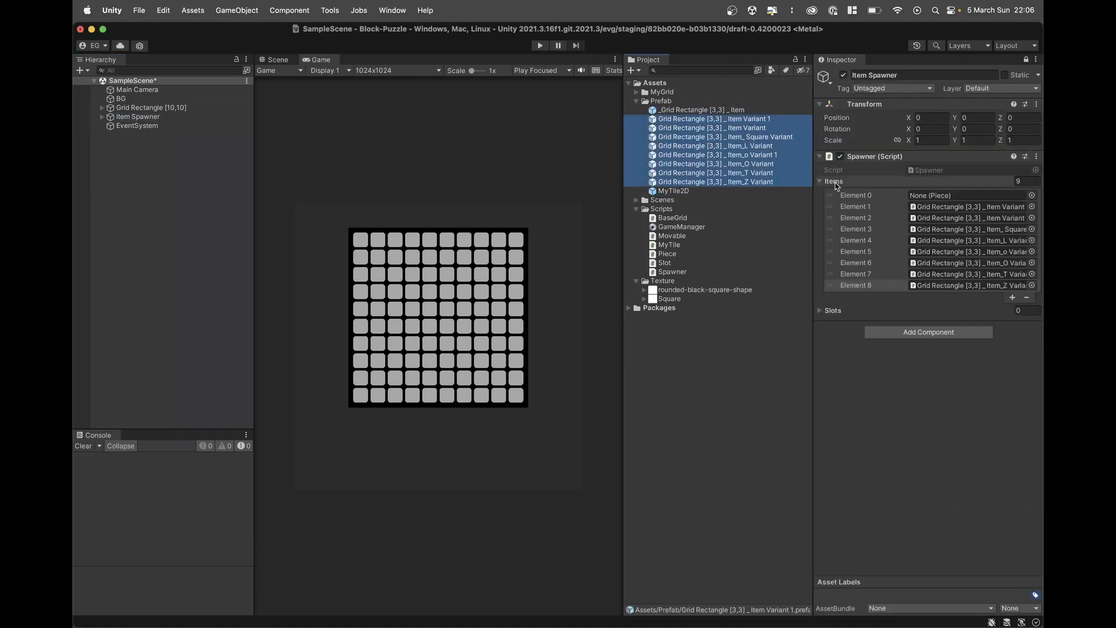
{"action": "left_click", "coordinate": [540, 45]}
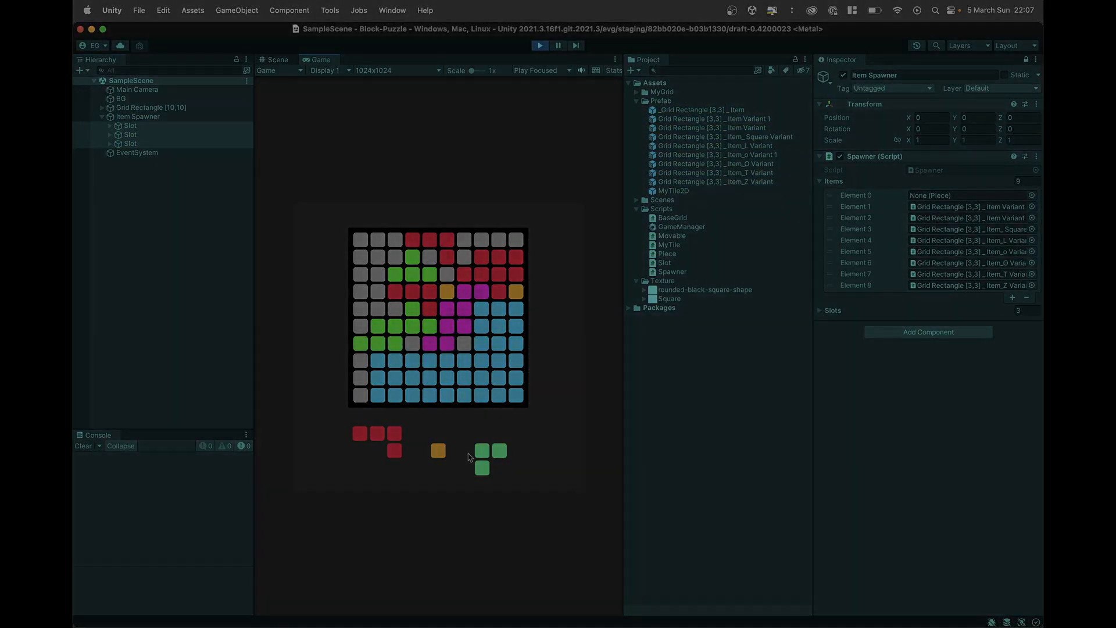